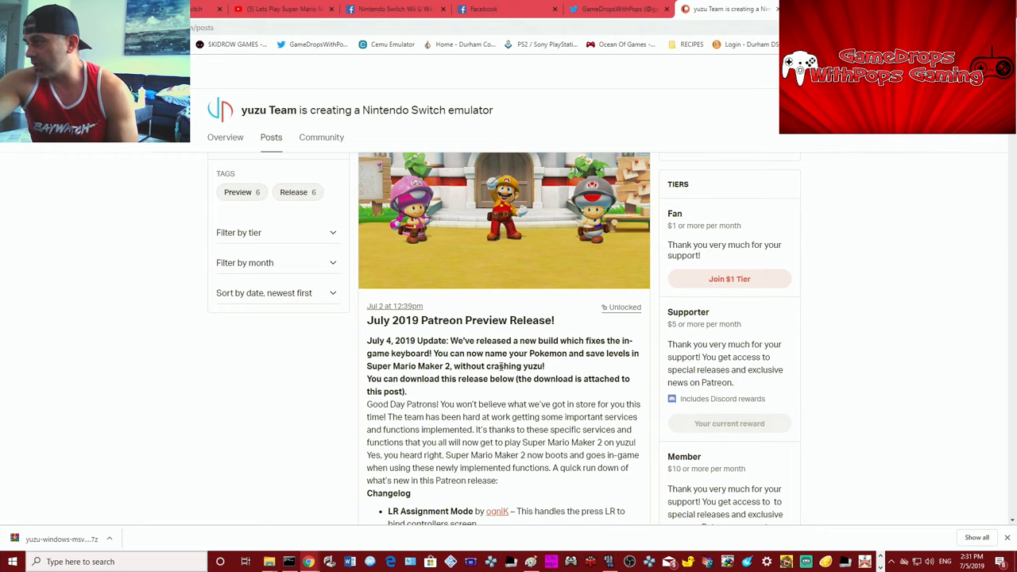
{"action": "mouse_move", "coordinate": [426, 477]}
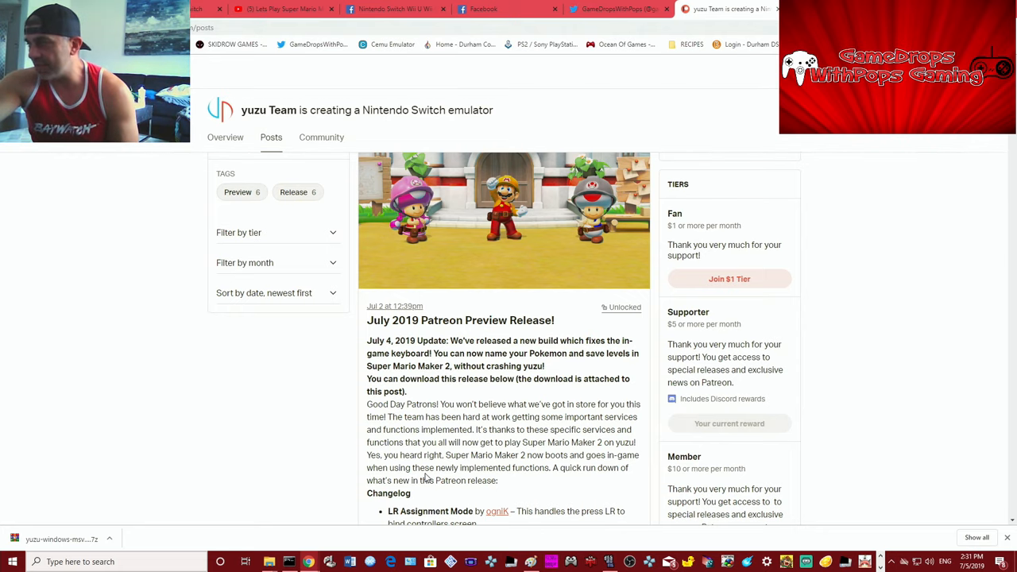
{"action": "mouse_move", "coordinate": [80, 432]}
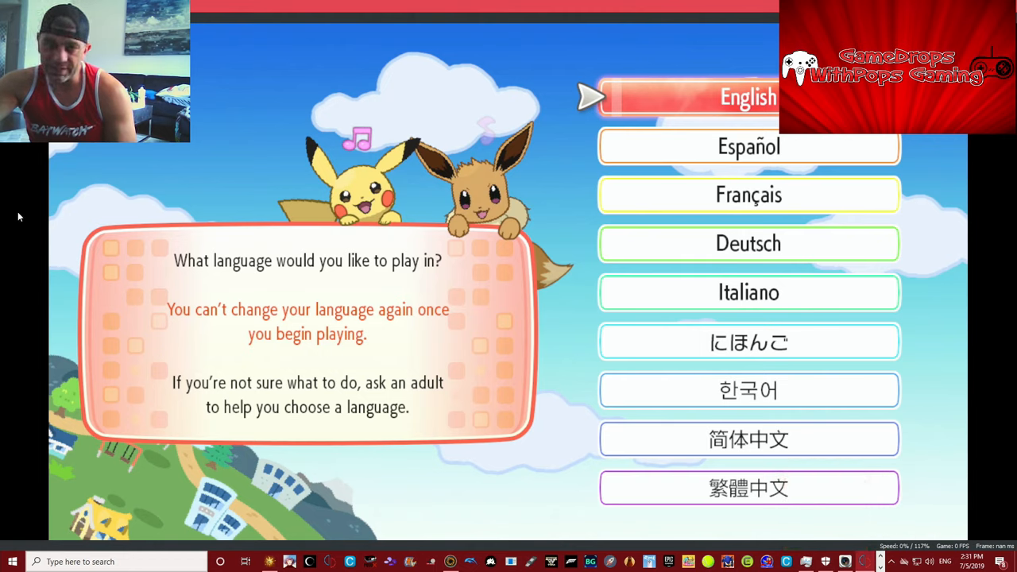
{"action": "mouse_move", "coordinate": [131, 267]}
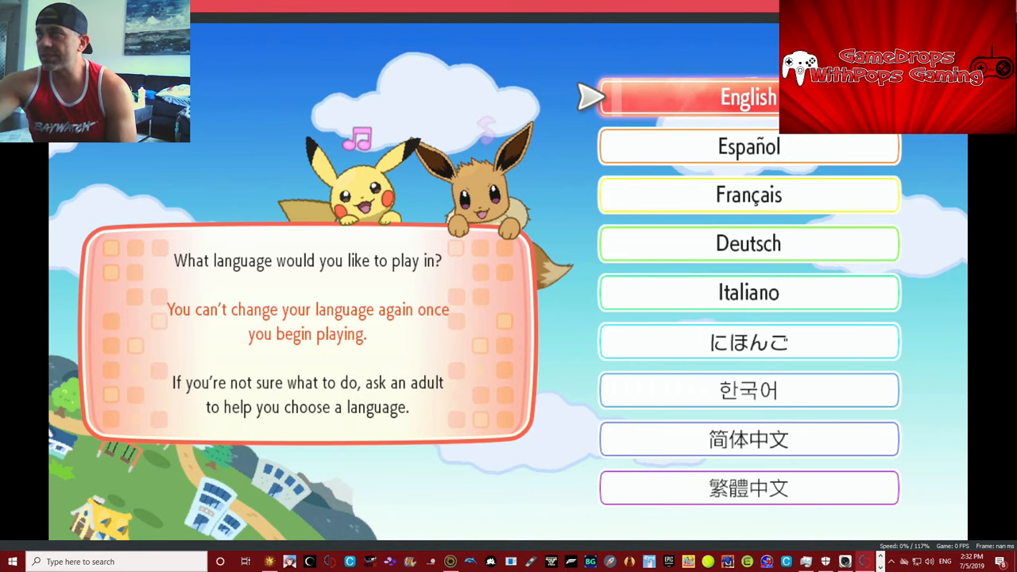
Choose English as the language and begin the game
{"action": "left_click", "coordinate": [747, 95]}
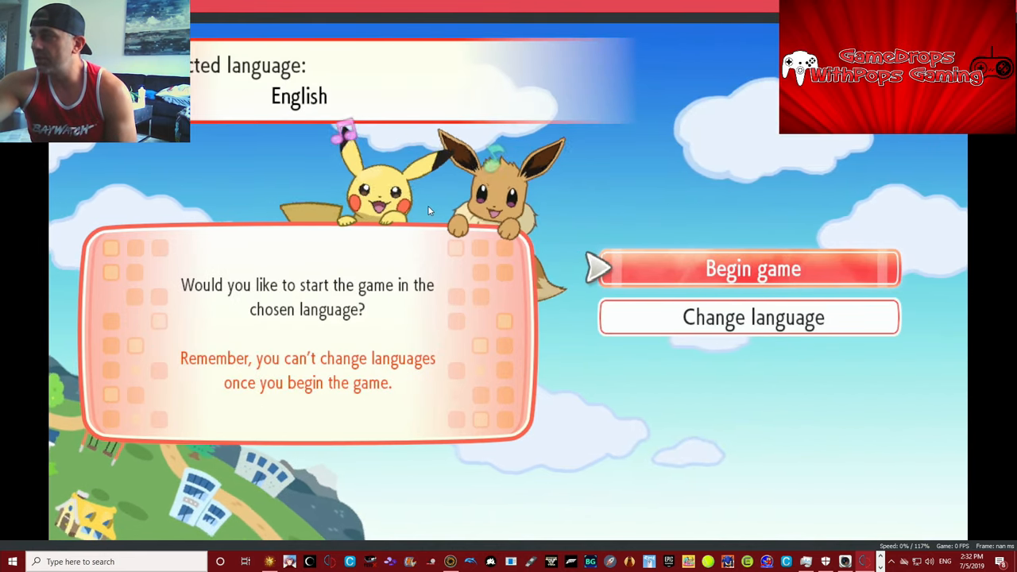
{"action": "left_click", "coordinate": [750, 267]}
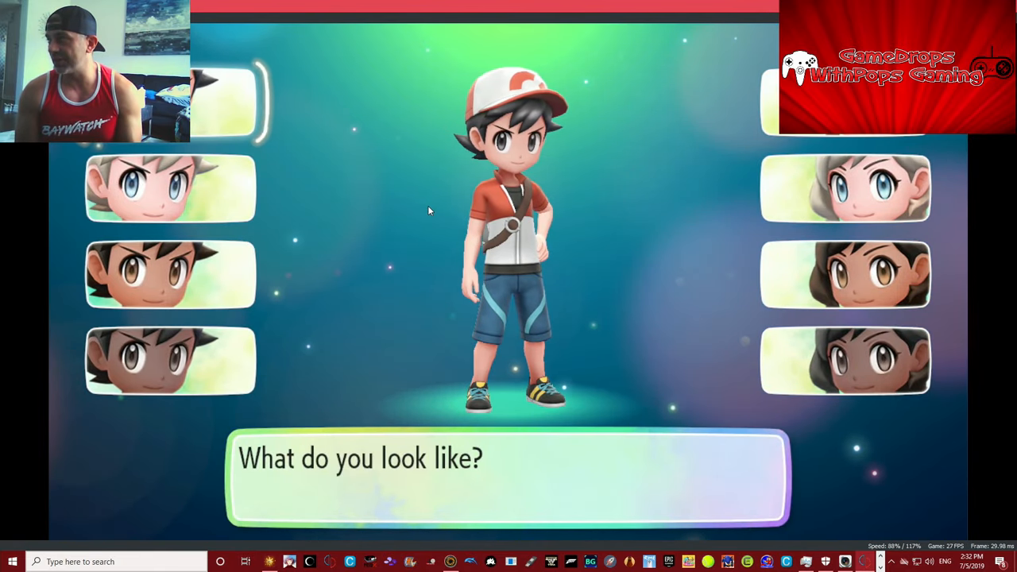
Preview the darkest-skinned and light-haired looks, then confirm the character's appearance
{"action": "left_click", "coordinate": [170, 273]}
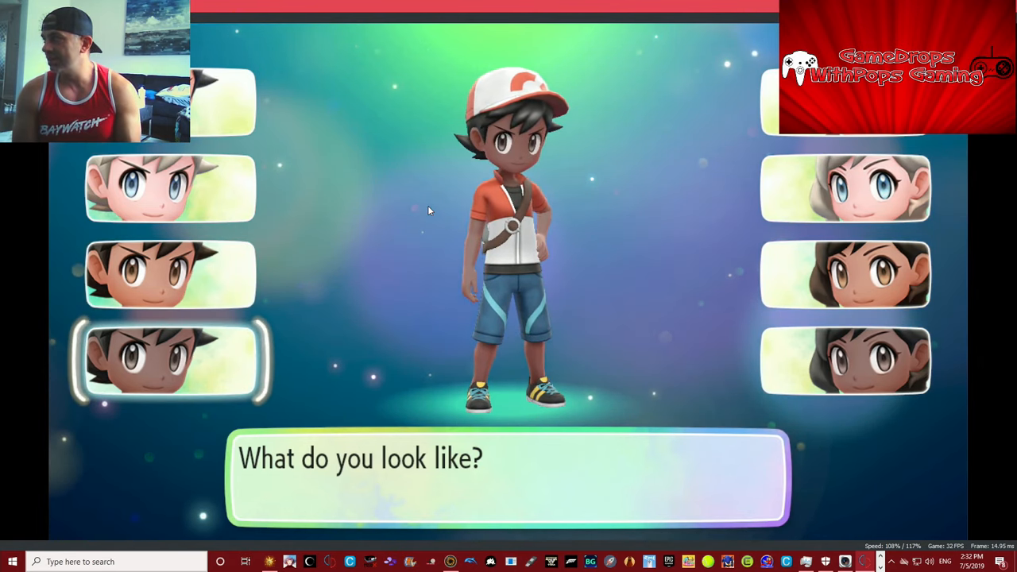
{"action": "left_click", "coordinate": [169, 188]}
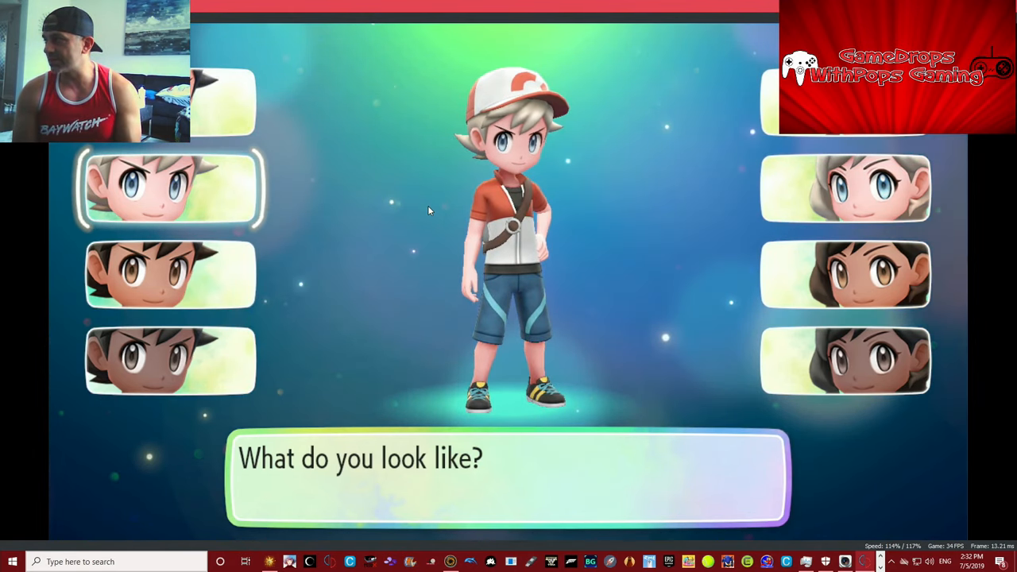
{"action": "left_click", "coordinate": [169, 359]}
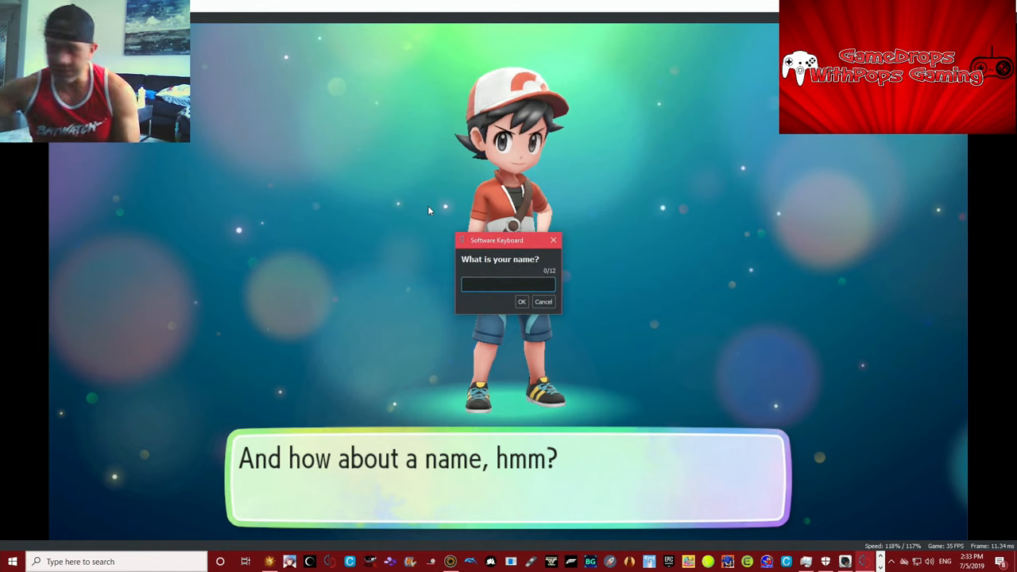
Enter the player name gamedropspop in the software keyboard and confirm it
{"action": "type", "text": "gamedreo"}
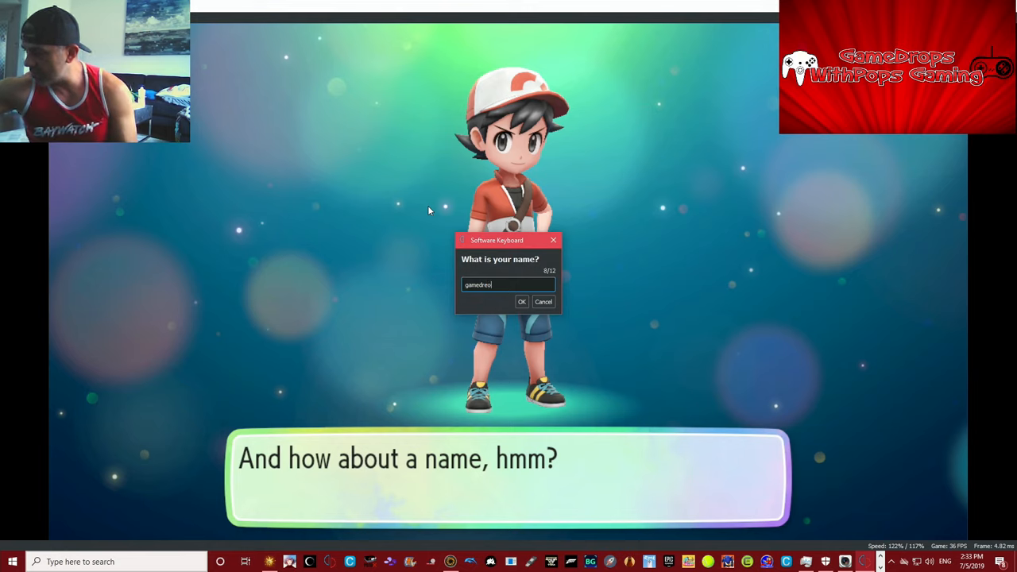
{"action": "key", "text": "Backspace"}
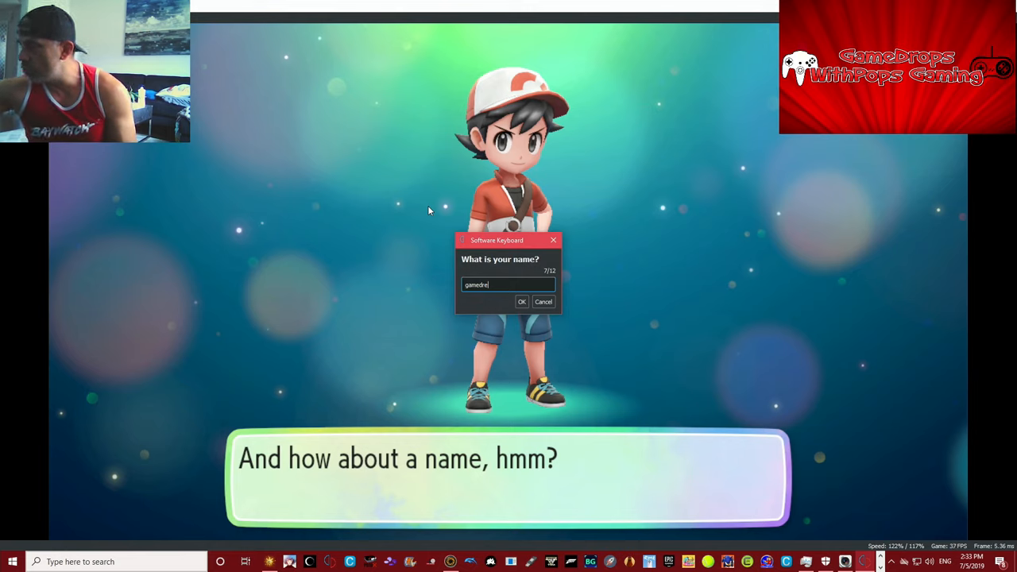
{"action": "type", "text": "ps"}
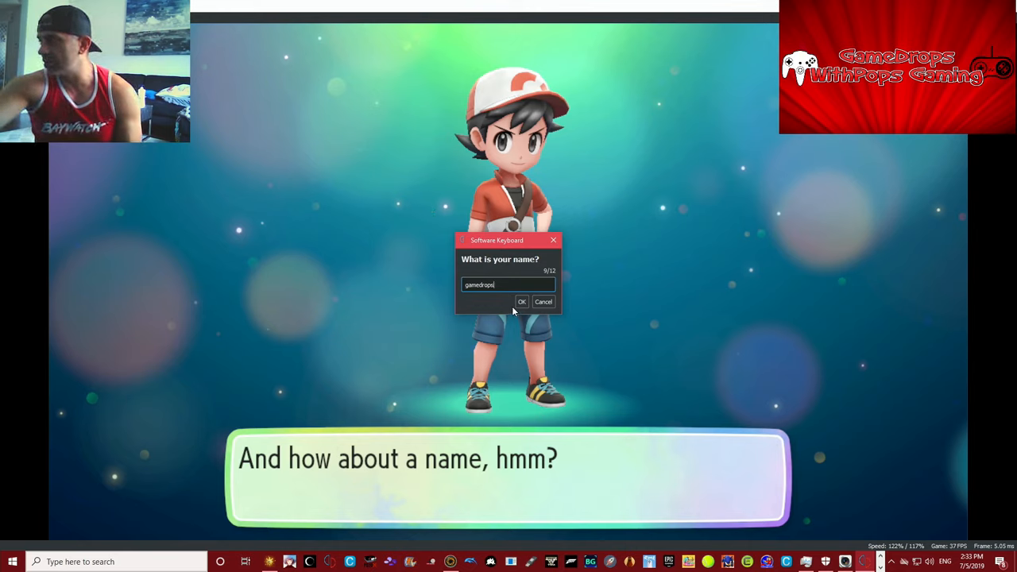
{"action": "type", "text": "pop"}
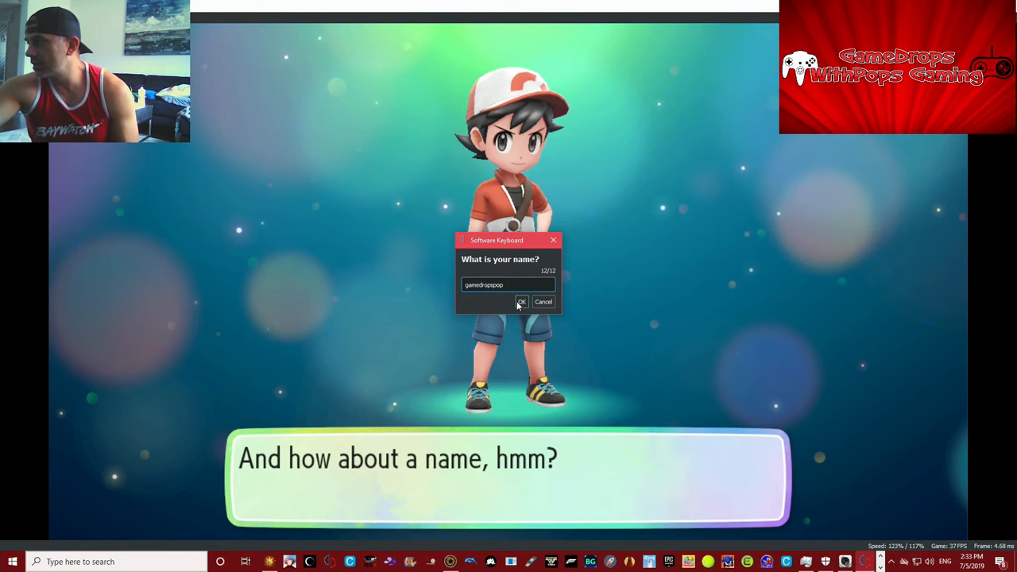
{"action": "left_click", "coordinate": [521, 302]}
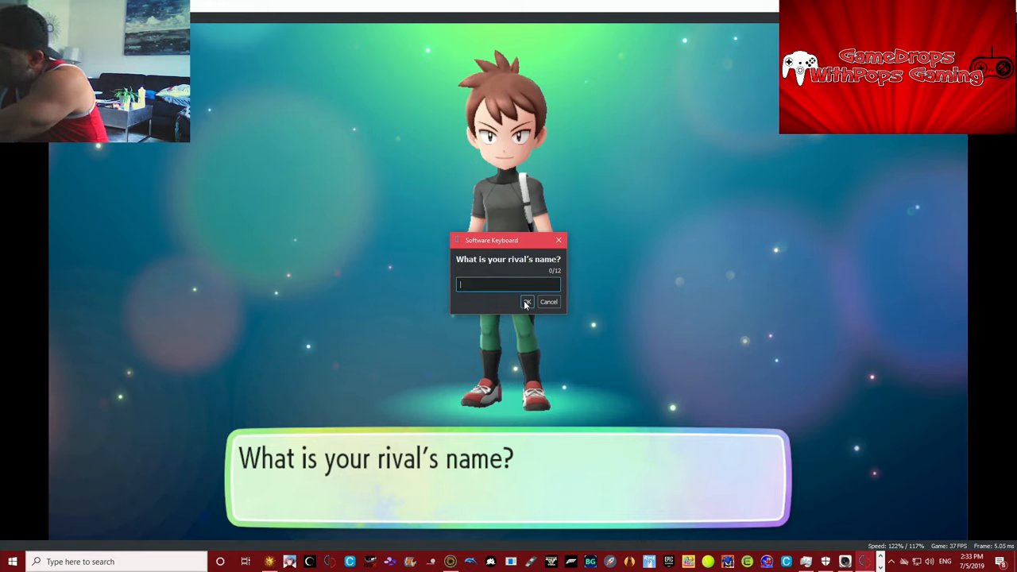
Enter Lex Luther as the rival's name and confirm it
{"action": "type", "text": "Lex L"}
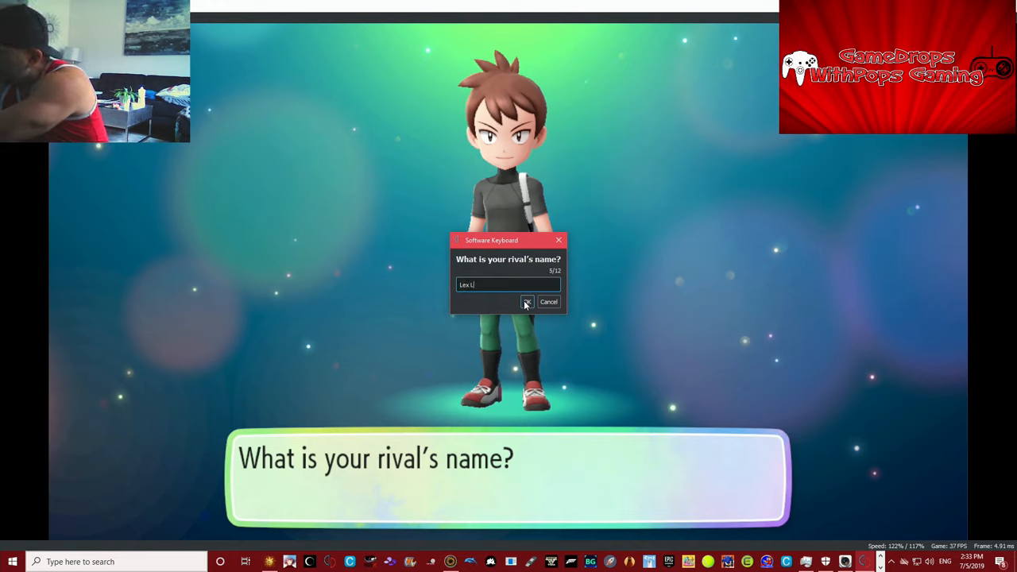
{"action": "type", "text": "ut"}
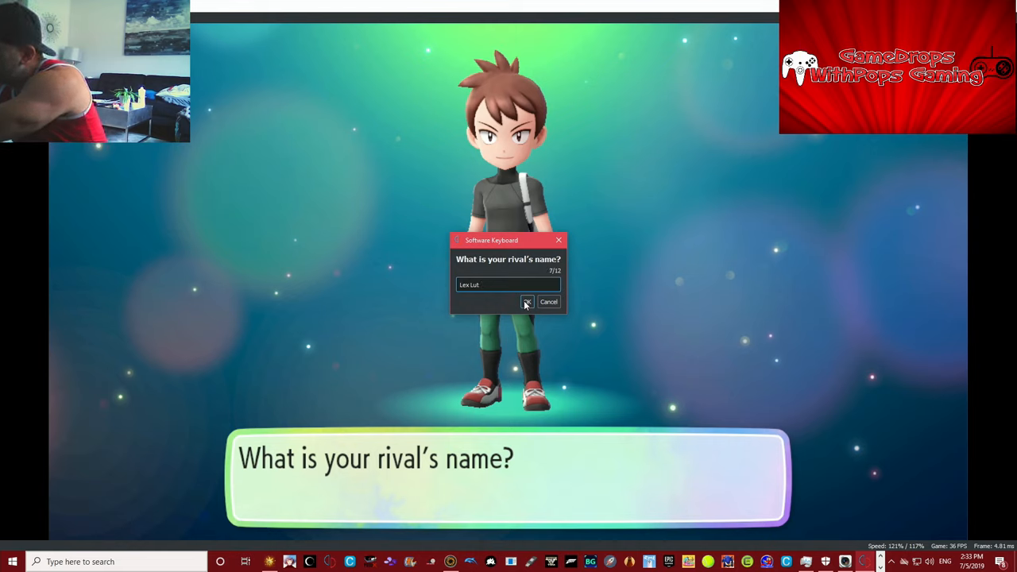
{"action": "type", "text": "her"}
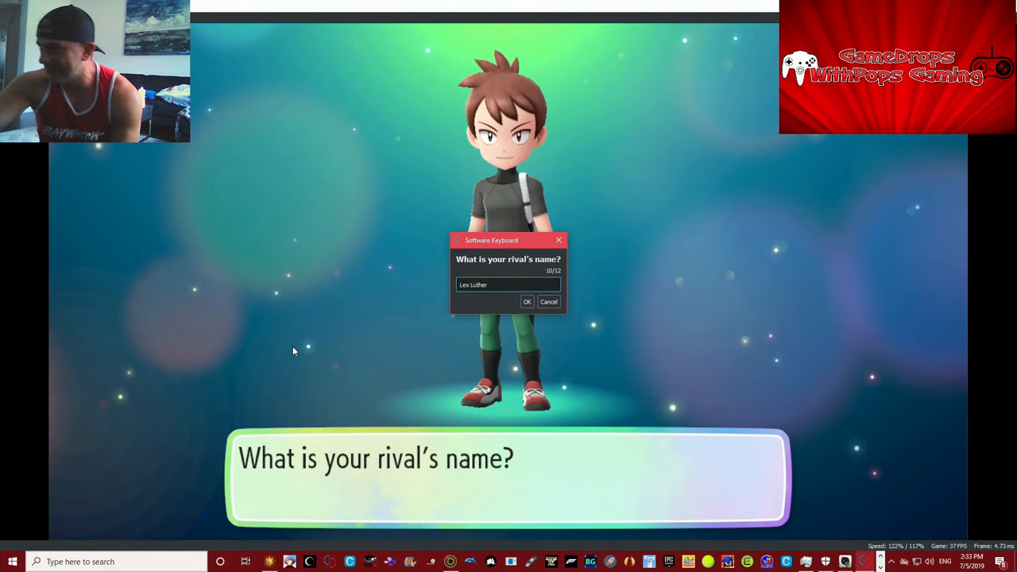
{"action": "left_click", "coordinate": [528, 302]}
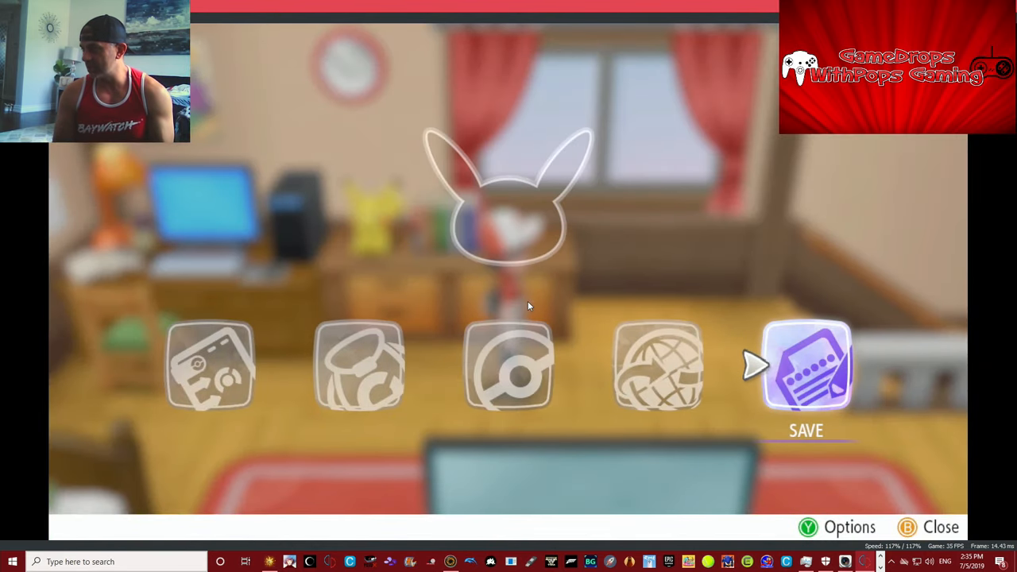
Choose SAVE in the game menu and save the current progress
{"action": "left_click", "coordinate": [806, 366]}
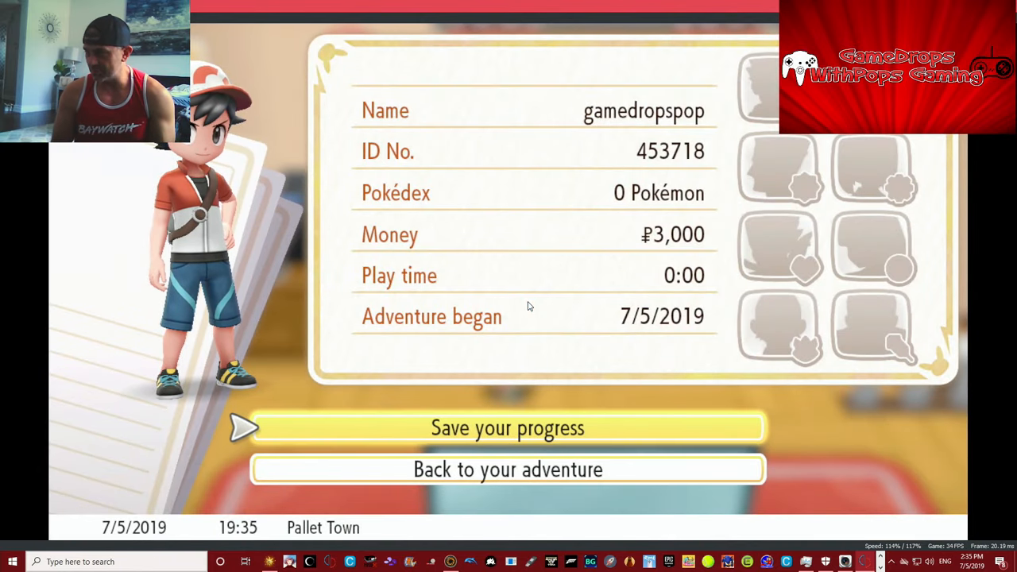
{"action": "left_click", "coordinate": [509, 428]}
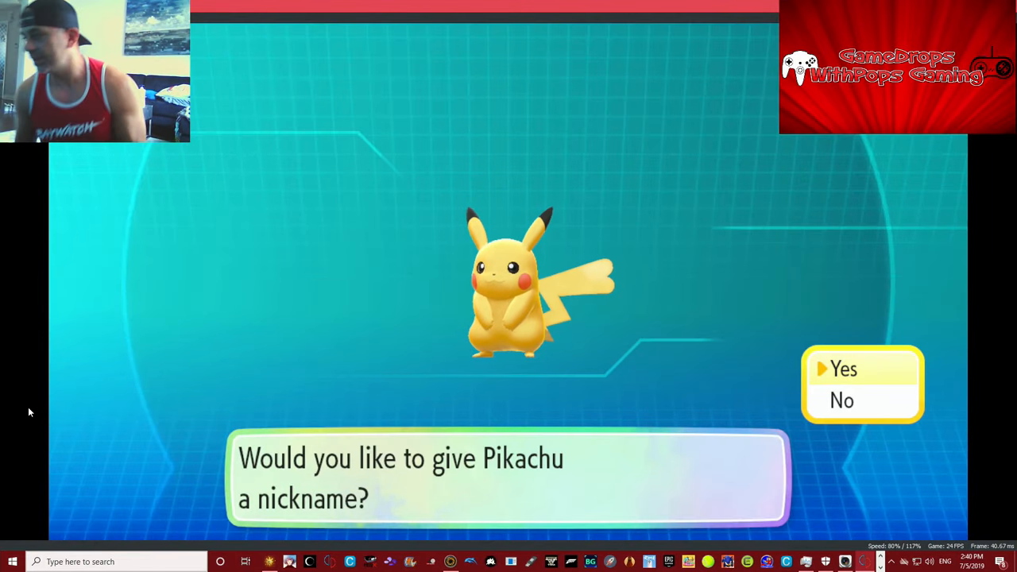
Start nicknaming Pikachu and try a first name in the software keyboard
{"action": "left_click", "coordinate": [843, 369]}
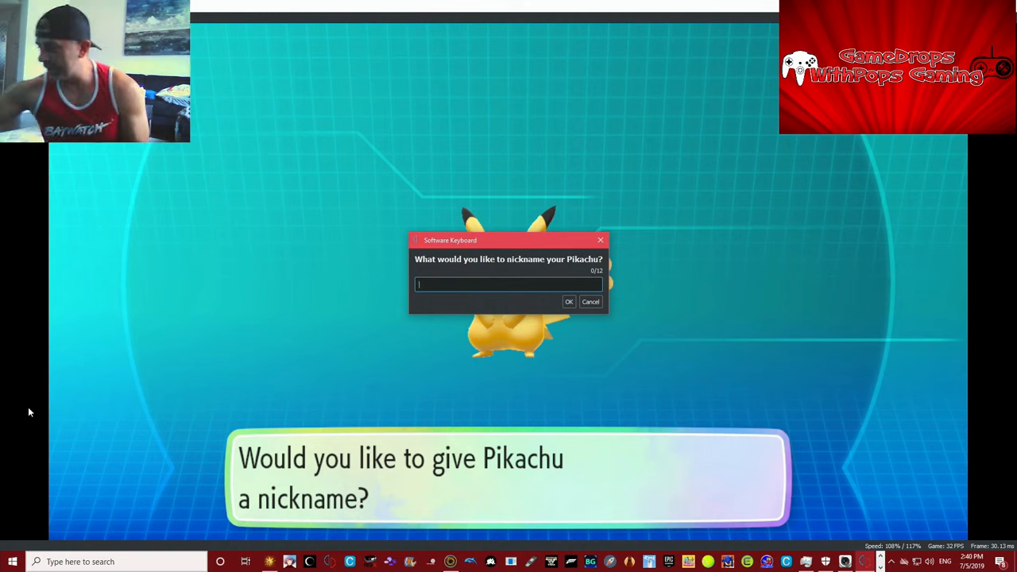
{"action": "type", "text": "Dijon"}
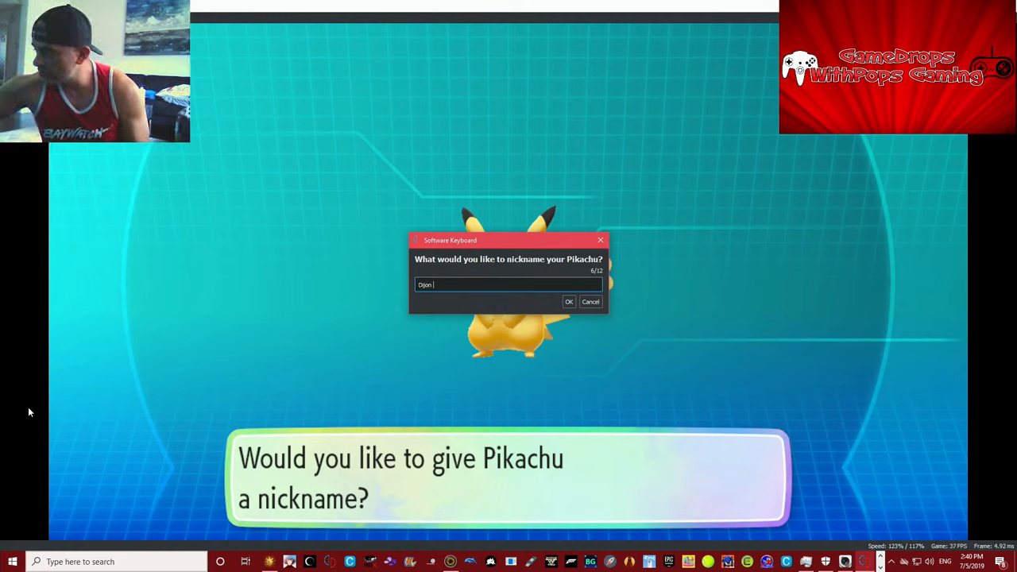
{"action": "type", "text": "M"}
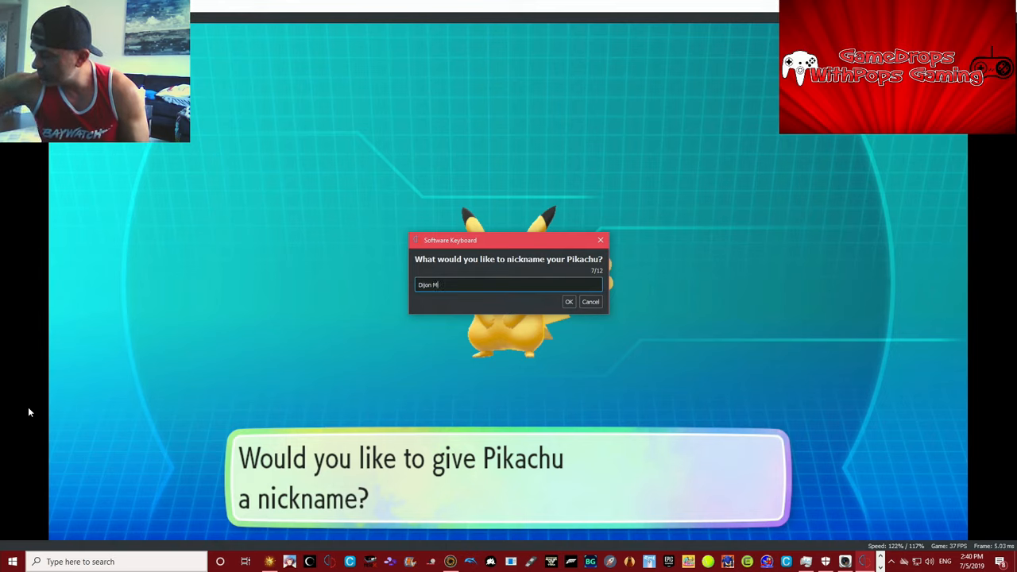
{"action": "type", "text": "o"}
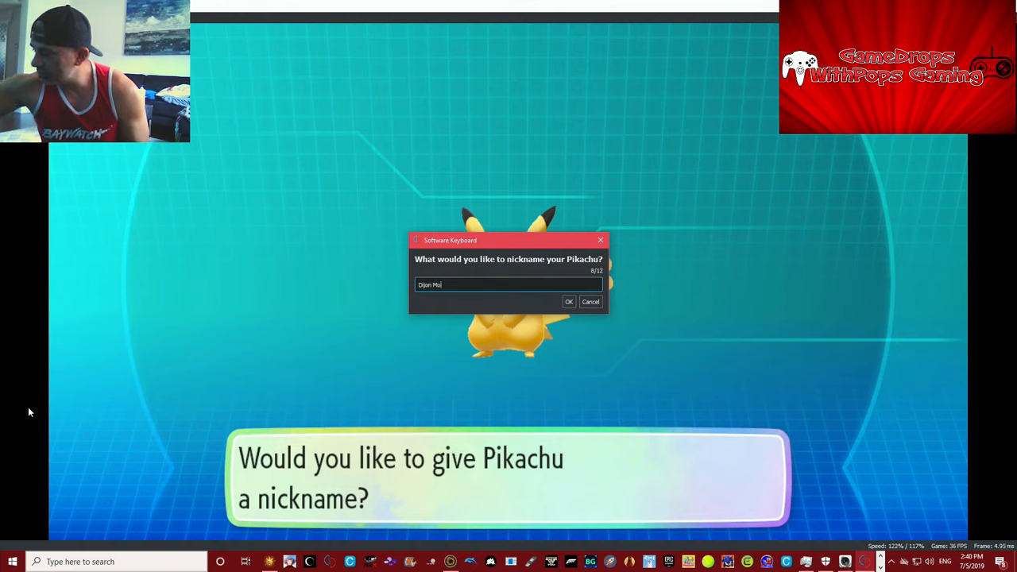
{"action": "type", "text": "use"}
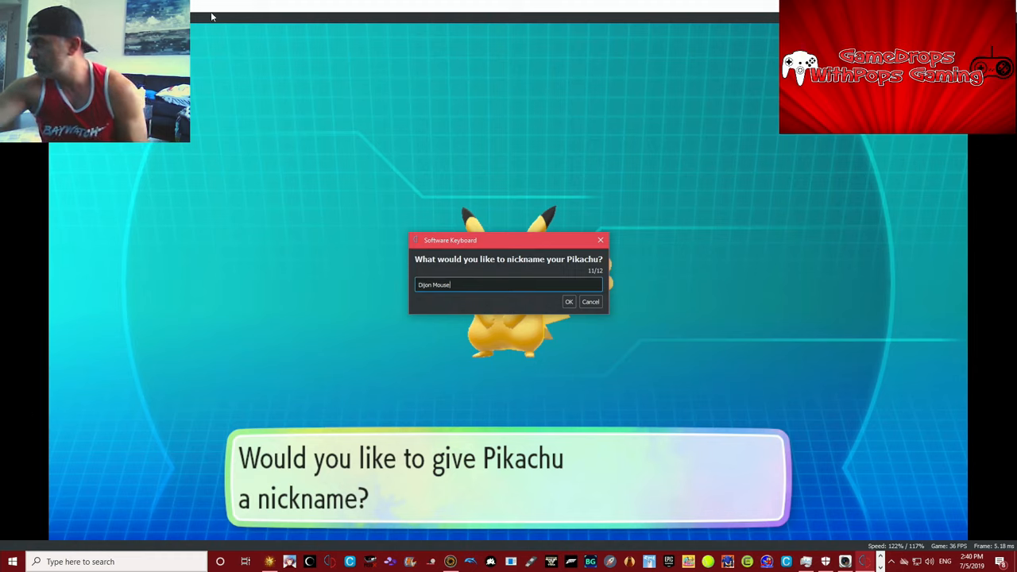
{"action": "mouse_move", "coordinate": [914, 421]}
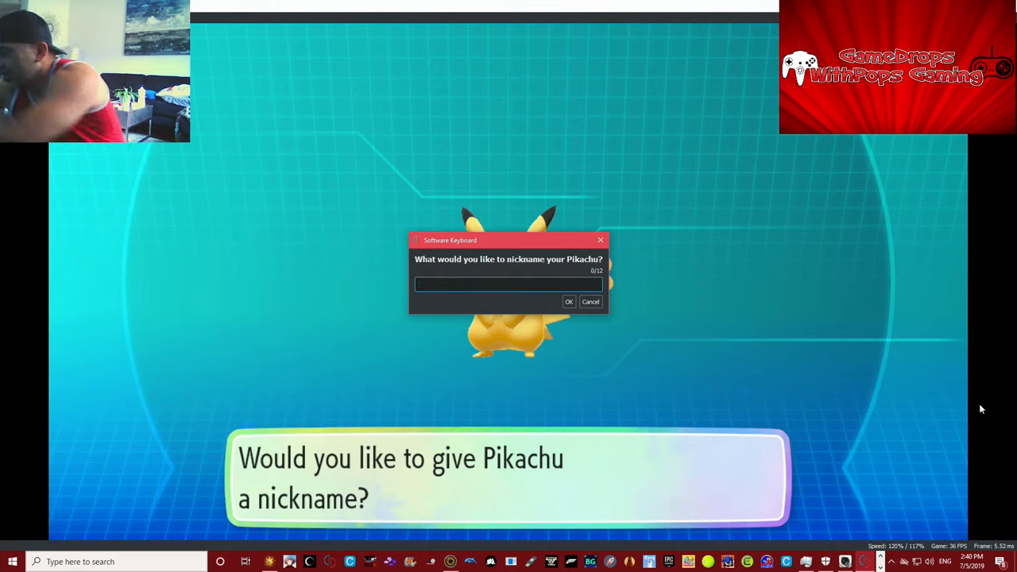
Enter lemondrops as Pikachu's nickname and confirm it
{"action": "type", "text": "lemon"}
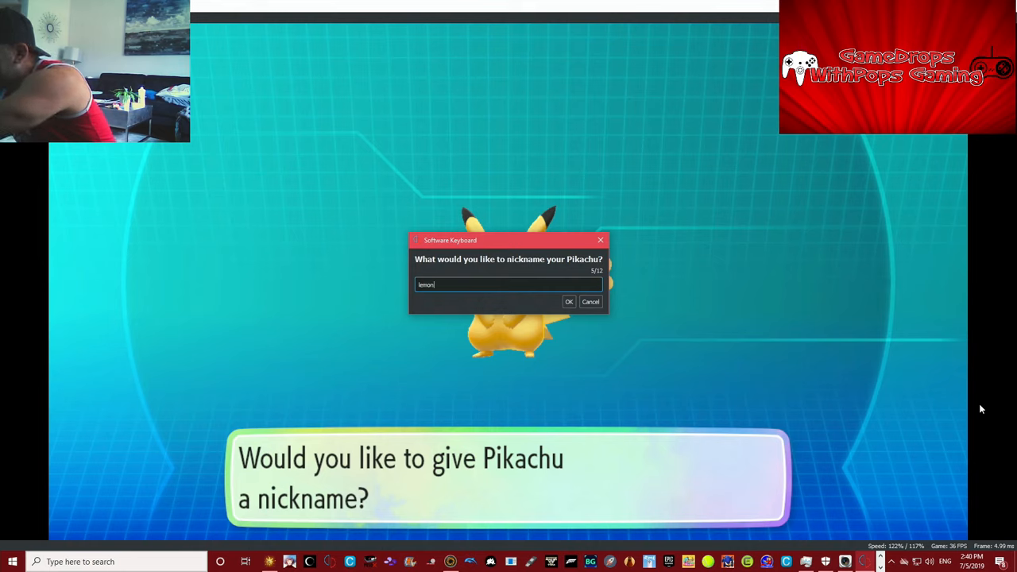
{"action": "type", "text": "drops"}
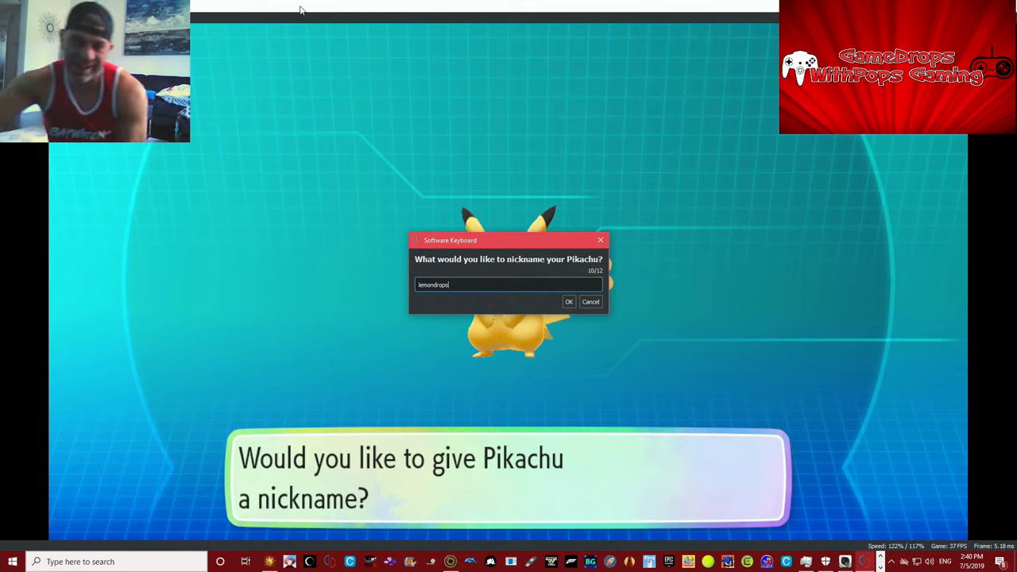
{"action": "left_click", "coordinate": [569, 302]}
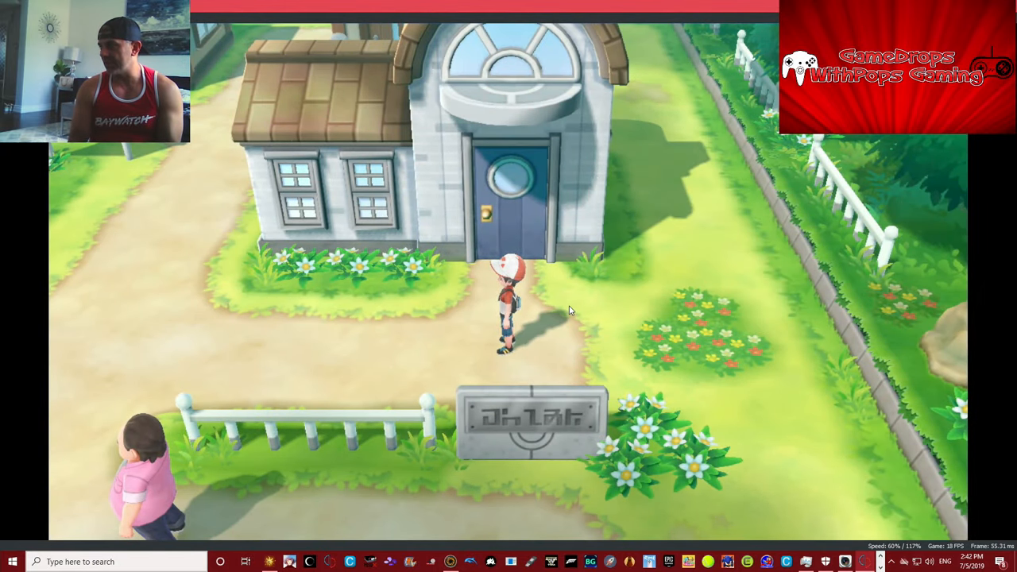
Bring up the in-game menu with X and save progress in Pallet Town
{"action": "key", "text": "X"}
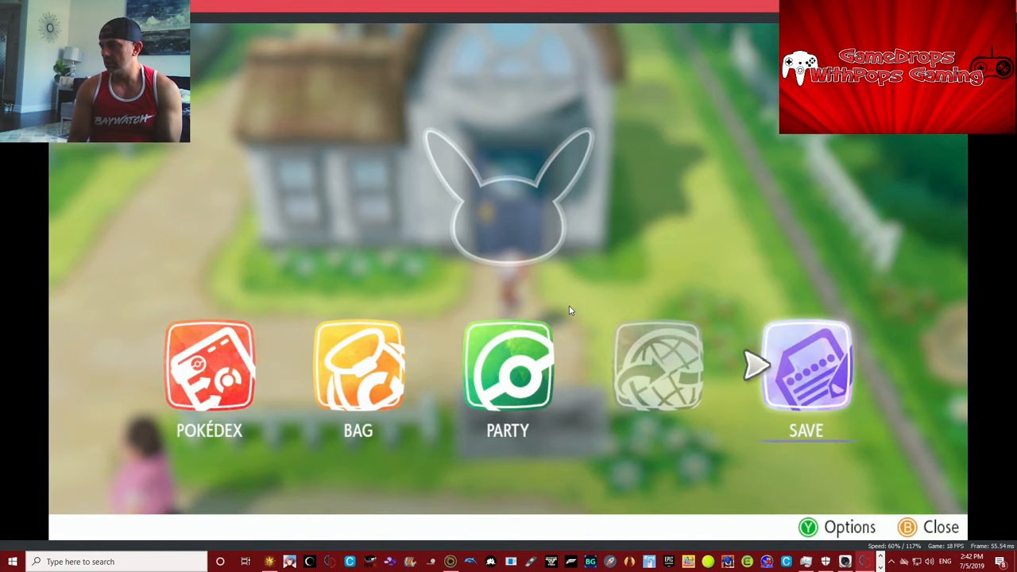
{"action": "left_click", "coordinate": [806, 366]}
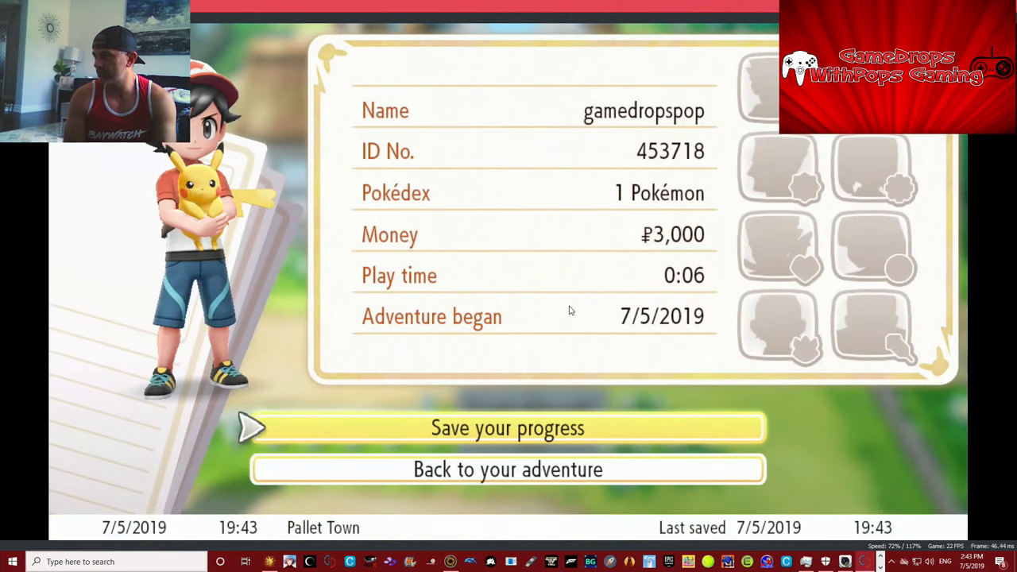
{"action": "left_click", "coordinate": [508, 428]}
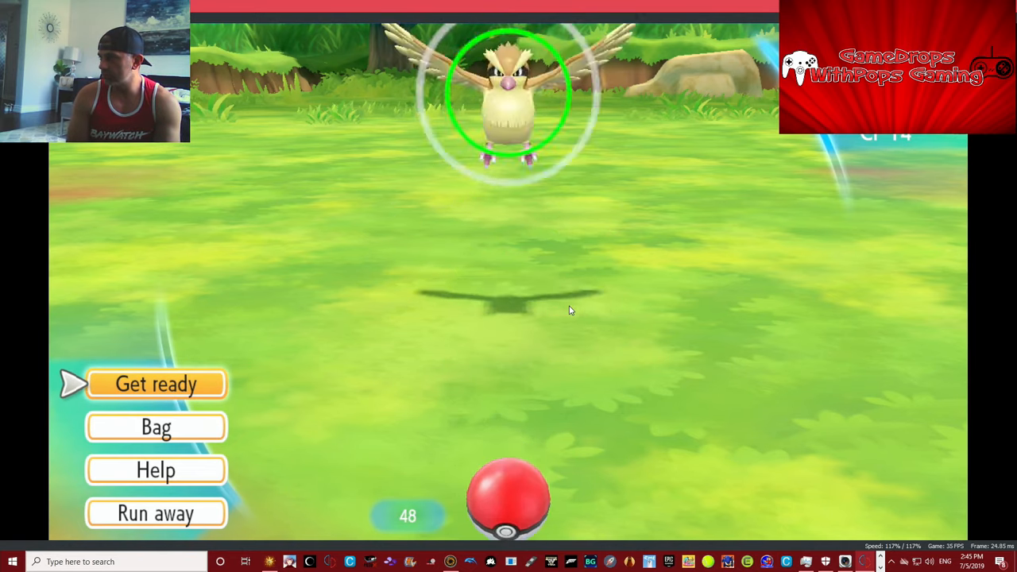
Choose Get ready to start the catch attempt on the wild Pidgey
{"action": "left_click", "coordinate": [156, 383]}
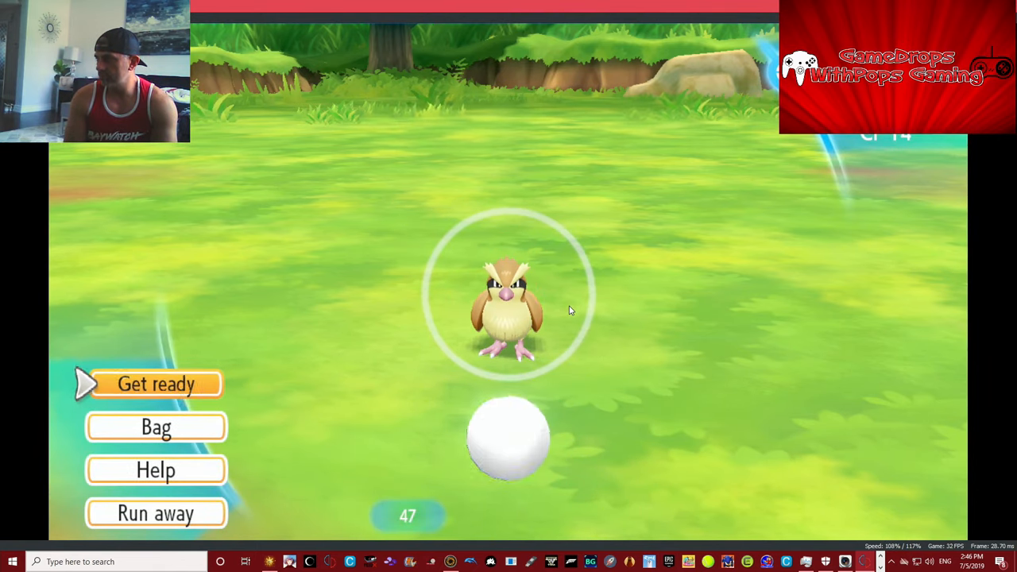
Throw two more Poké Balls at the wild Pidgey
{"action": "left_click", "coordinate": [156, 383]}
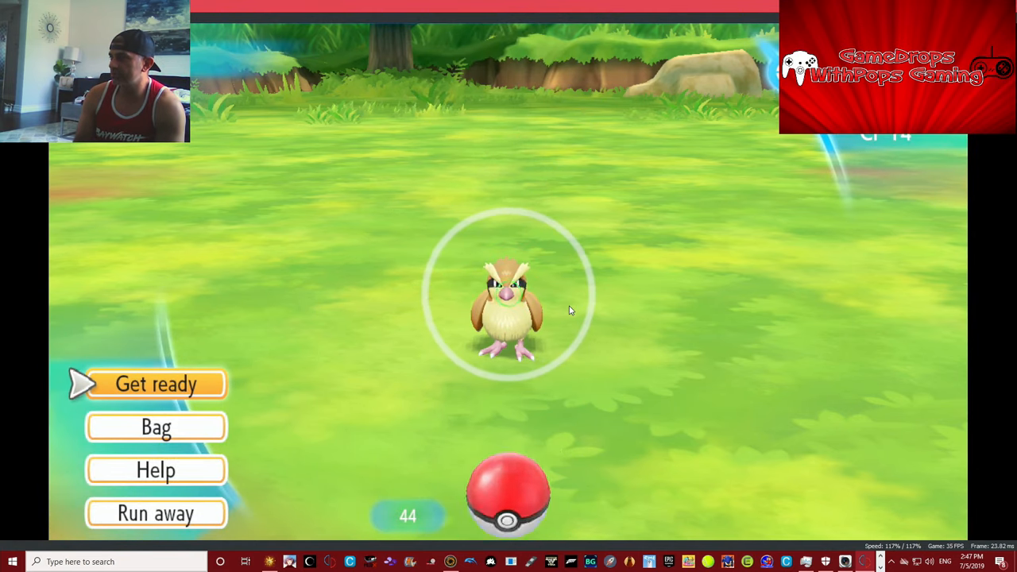
{"action": "left_click", "coordinate": [156, 383]}
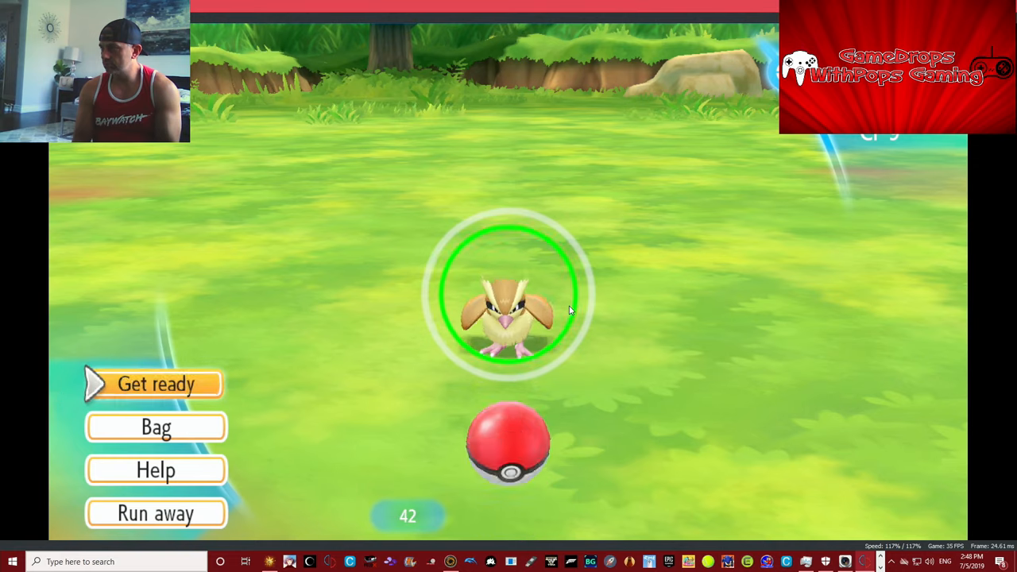
Throw a Poké Ball at the Pidgey while its catch ring is green
{"action": "left_click", "coordinate": [156, 383]}
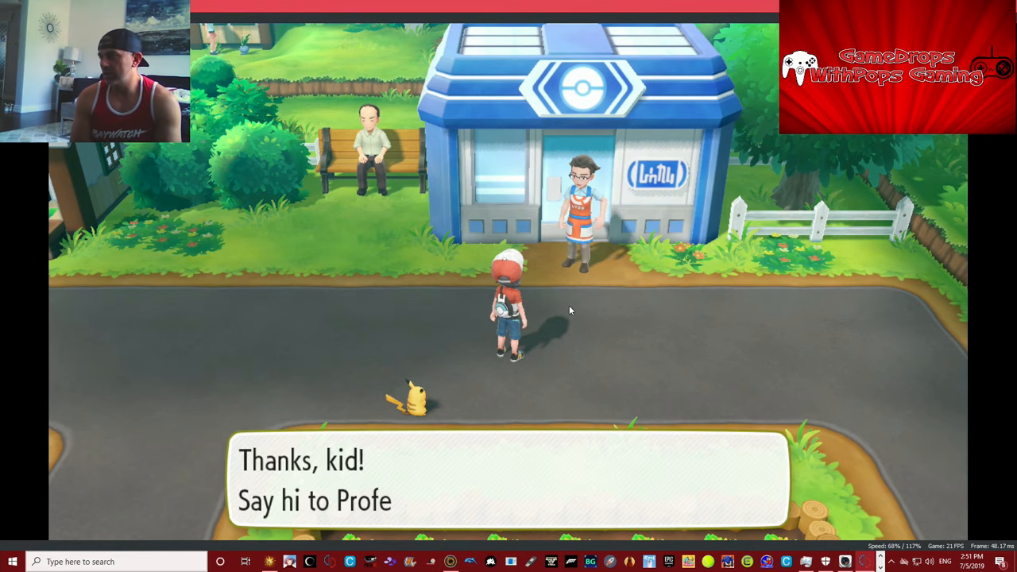
Advance the Poké Mart clerk's dialogue outside the blue shop
{"action": "key", "text": "enter"}
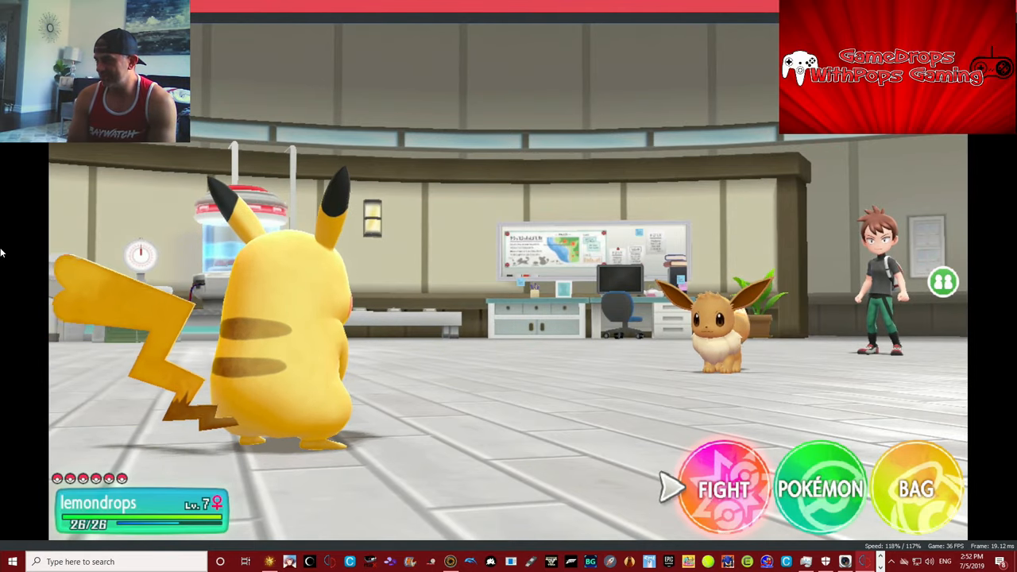
Choose Fight to send Pikachu against the rival's Eevee in the lab
{"action": "left_click", "coordinate": [722, 490]}
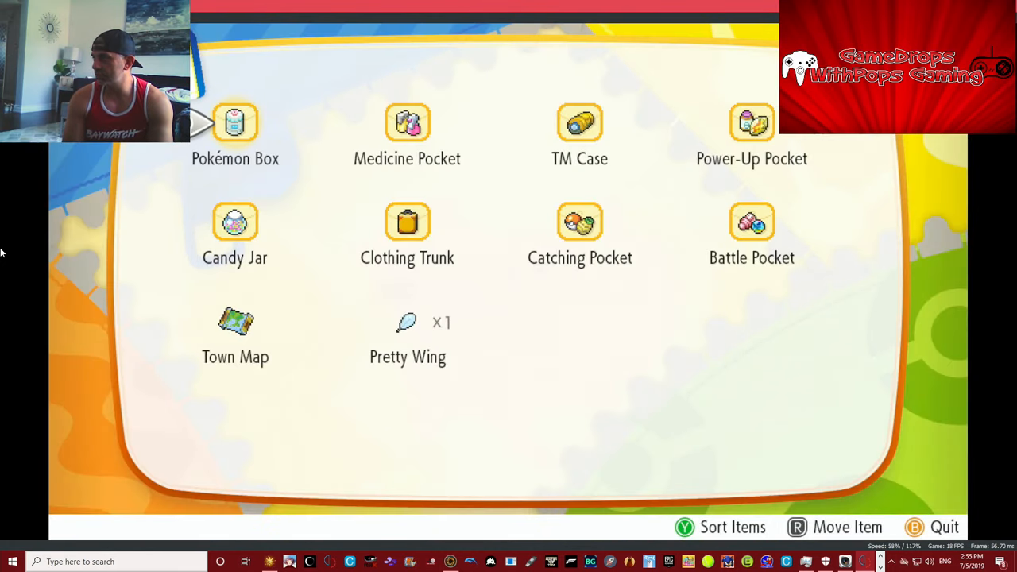
Leave the bag via the Candy Jar pocket and bring up the Pallet Town save screen
{"action": "key", "text": "Down"}
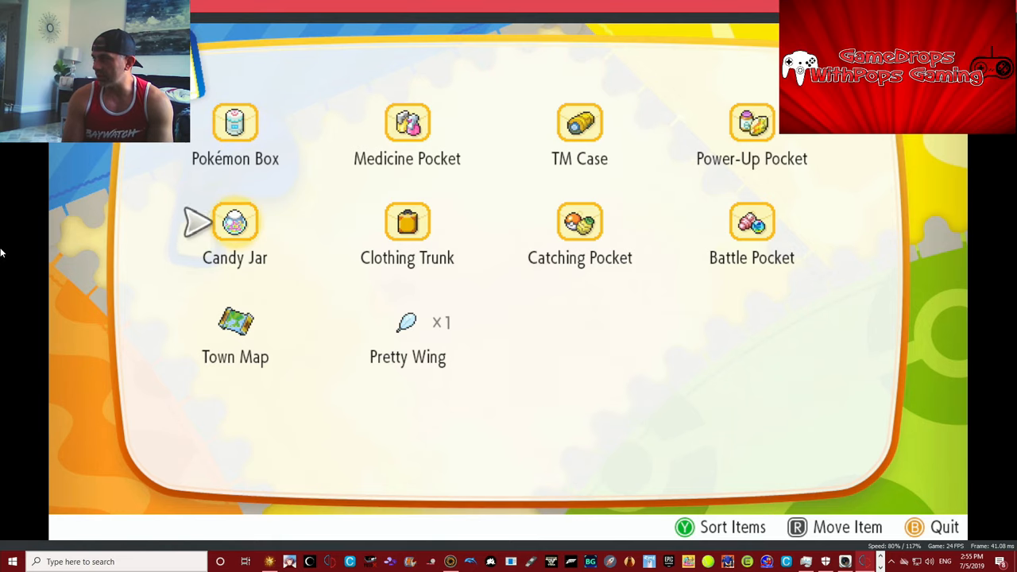
{"action": "left_click", "coordinate": [407, 222]}
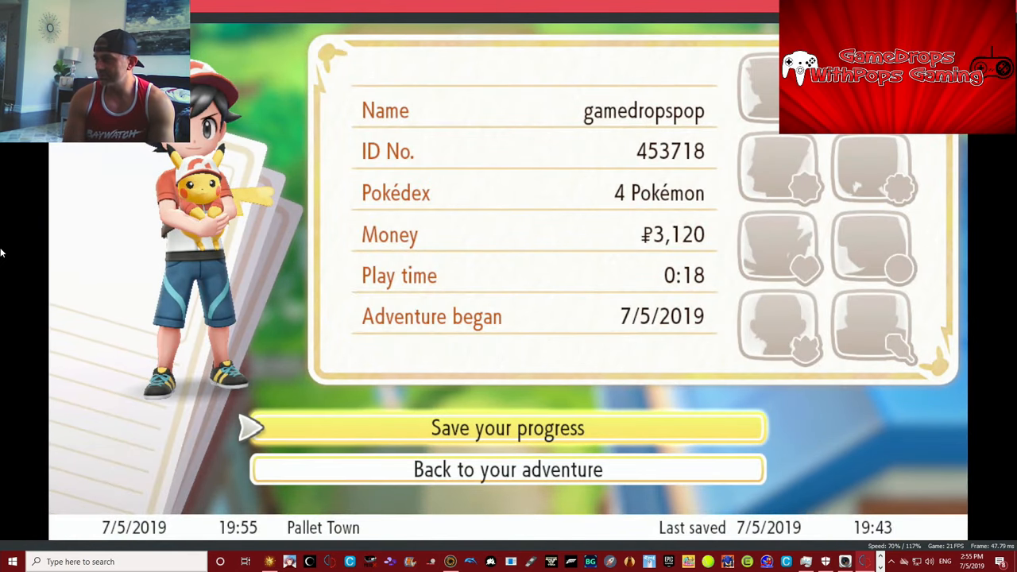
{"action": "left_click", "coordinate": [508, 428]}
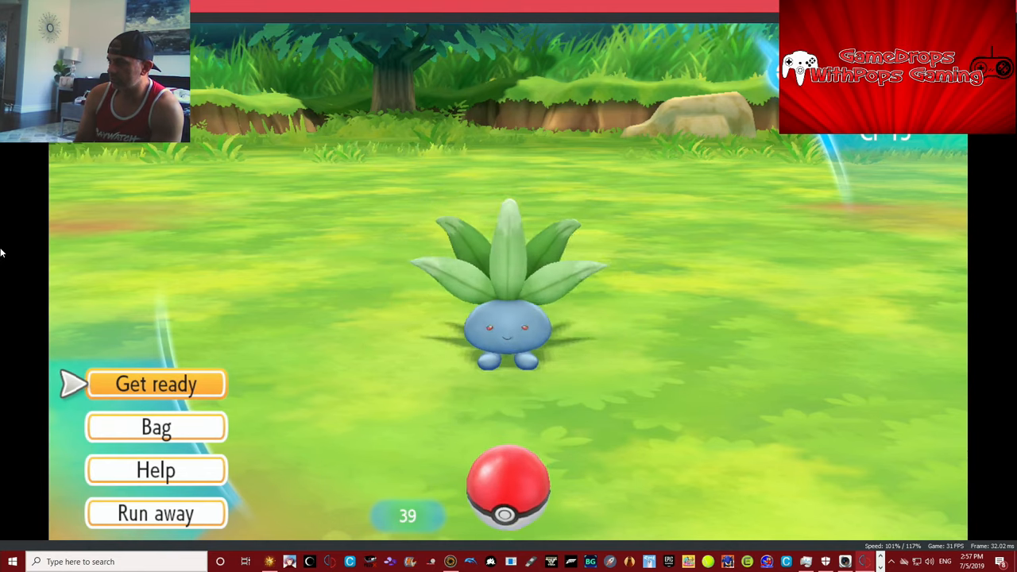
Select Get ready to start catching the wild Oddish with a Poké Ball
{"action": "left_click", "coordinate": [155, 383]}
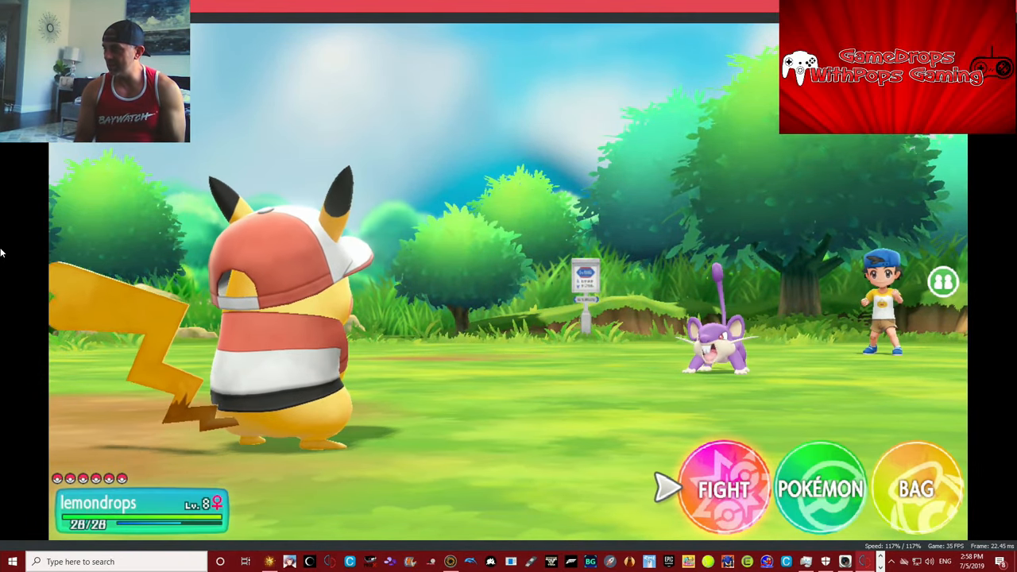
Choose FIGHT so Pikachu lemondrops attacks the trainer's Rattata
{"action": "left_click", "coordinate": [722, 488]}
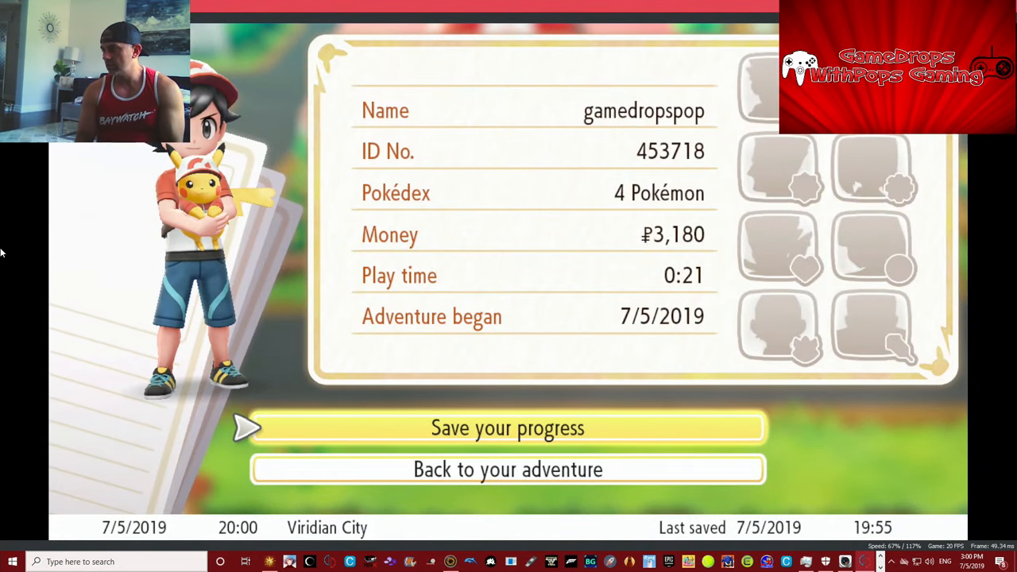
Confirm 'Save your progress' in Viridian City with ₽3,180 and 21 minutes played
{"action": "left_click", "coordinate": [509, 428]}
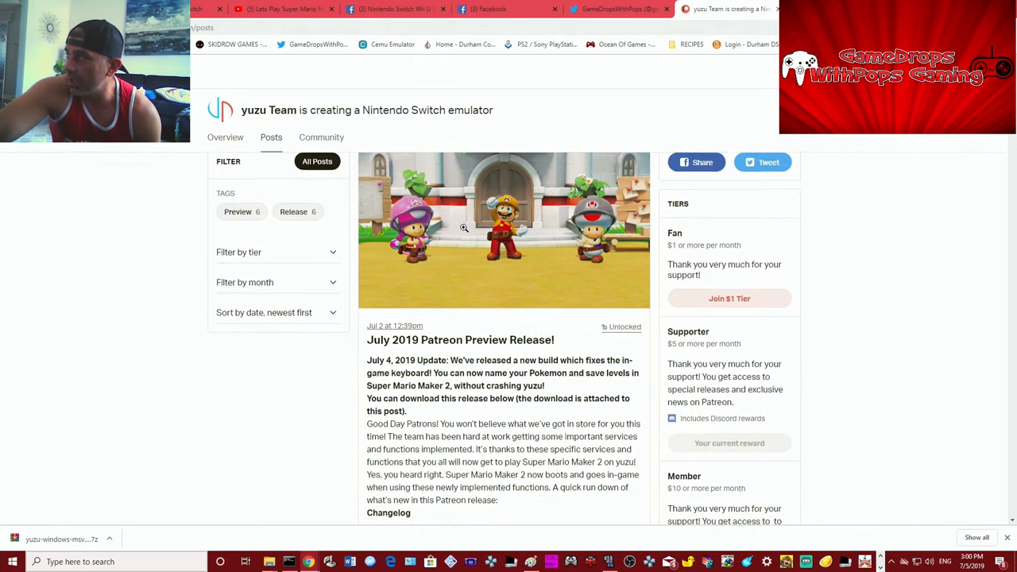
Read the yuzu Team Patreon changelog, then show the streamer's Twitter and YouTube pages
{"action": "scroll", "scroll_direction": "down", "scroll_amount": 3}
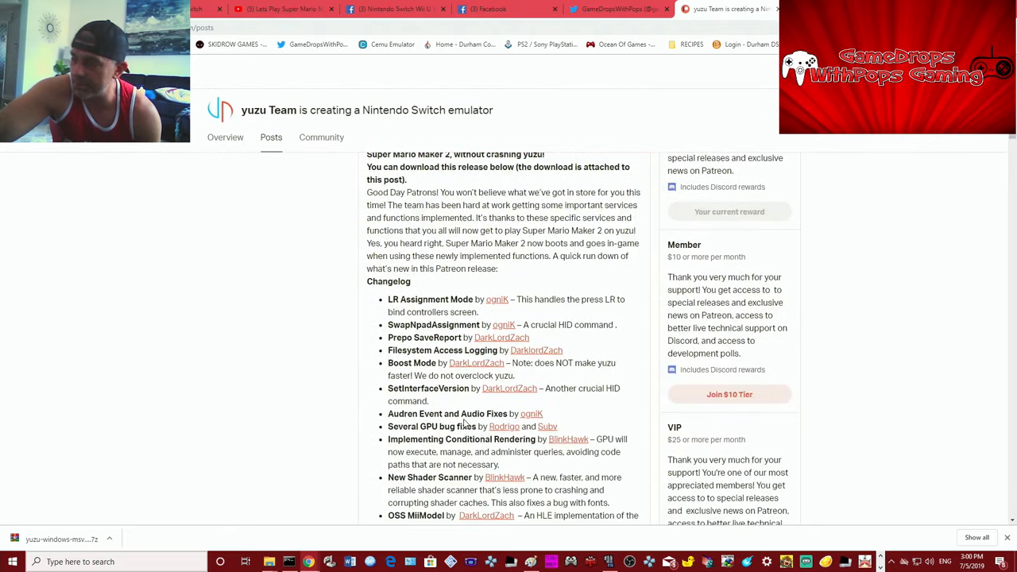
{"action": "scroll", "scroll_direction": "down", "scroll_amount": 3}
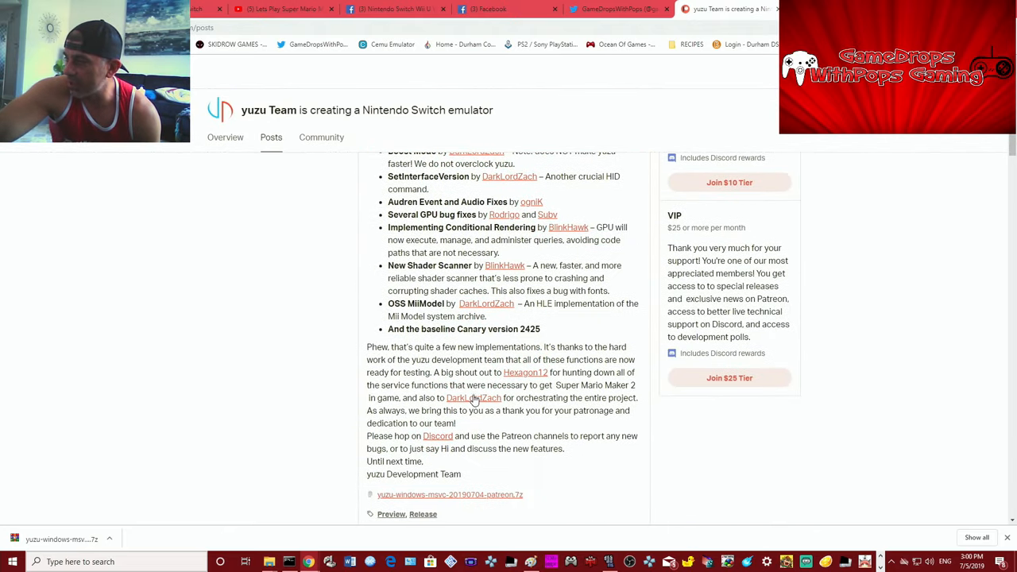
{"action": "mouse_move", "coordinate": [504, 469]}
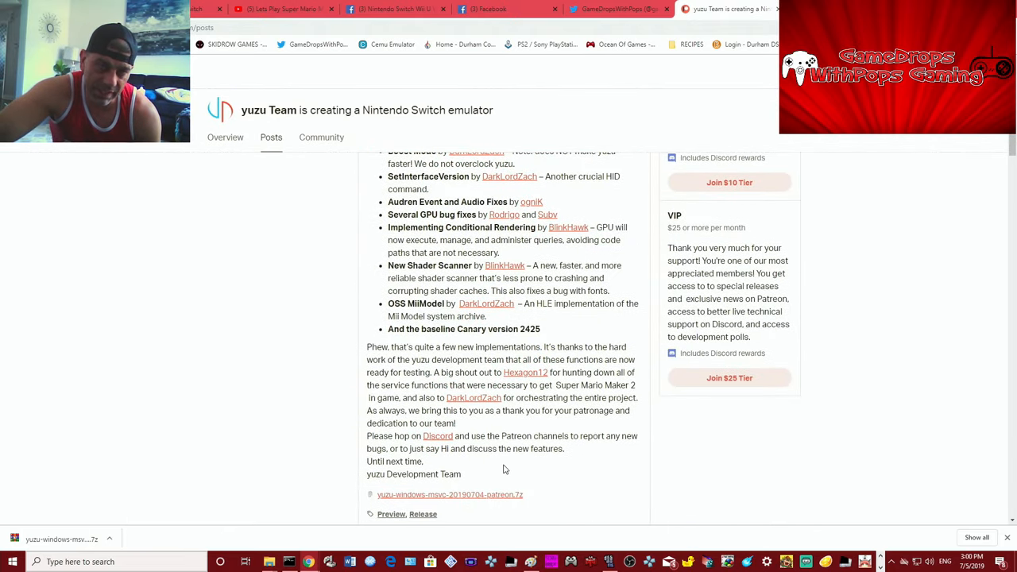
{"action": "scroll", "scroll_direction": "up", "scroll_amount": 3}
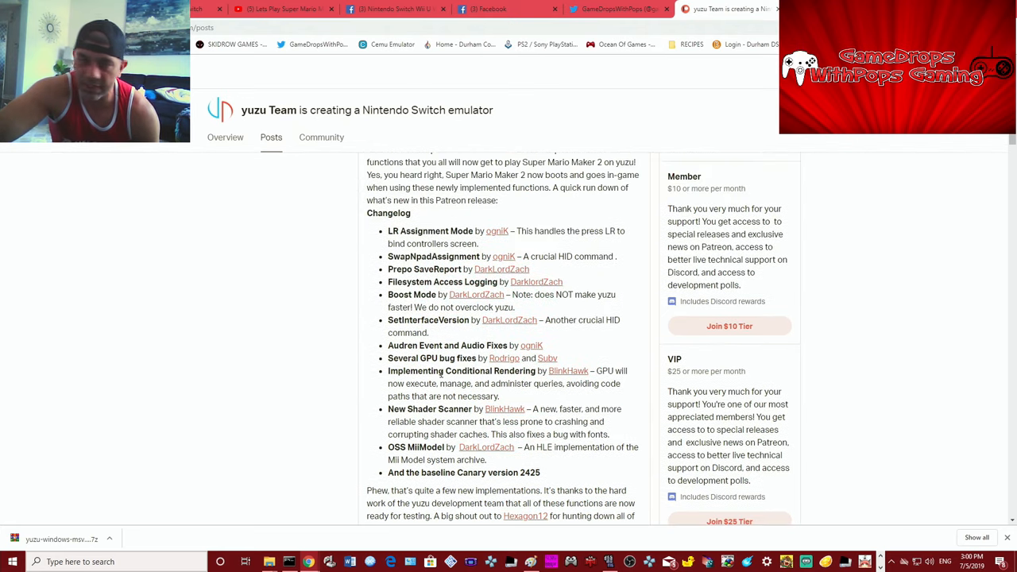
{"action": "scroll", "scroll_direction": "up", "scroll_amount": 3}
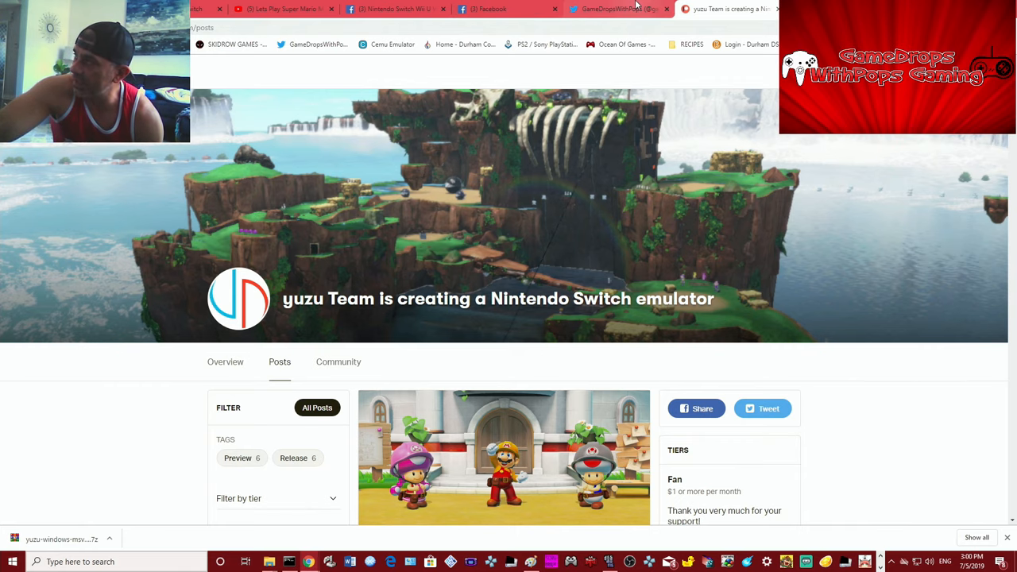
{"action": "left_click", "coordinate": [612, 10]}
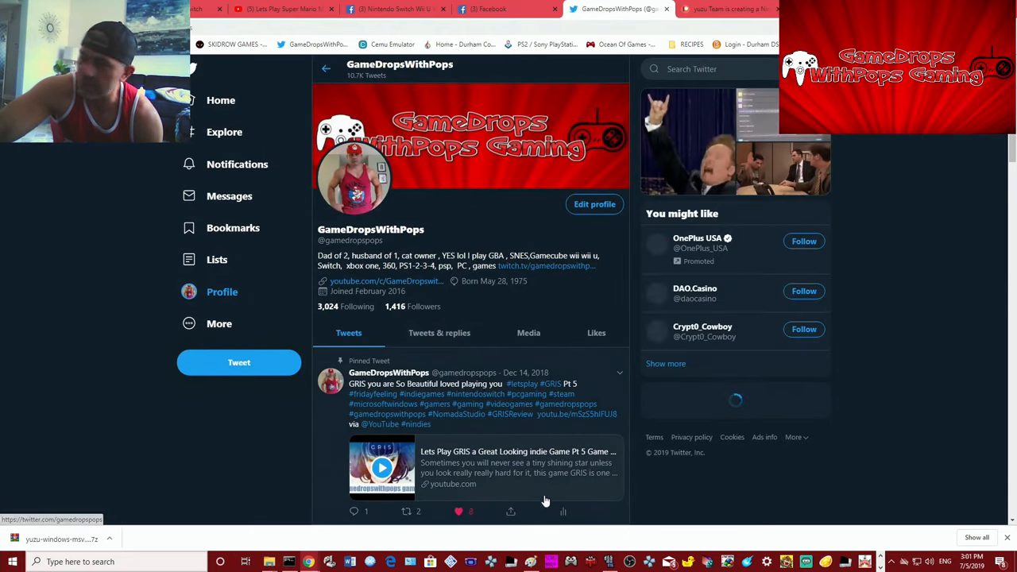
{"action": "left_click", "coordinate": [278, 10]}
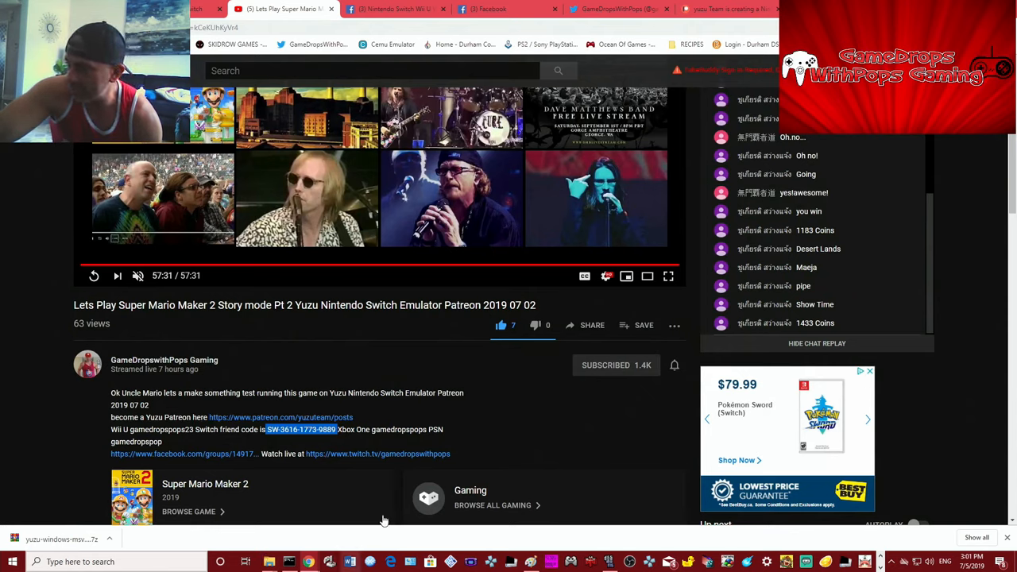
{"action": "mouse_move", "coordinate": [298, 483]}
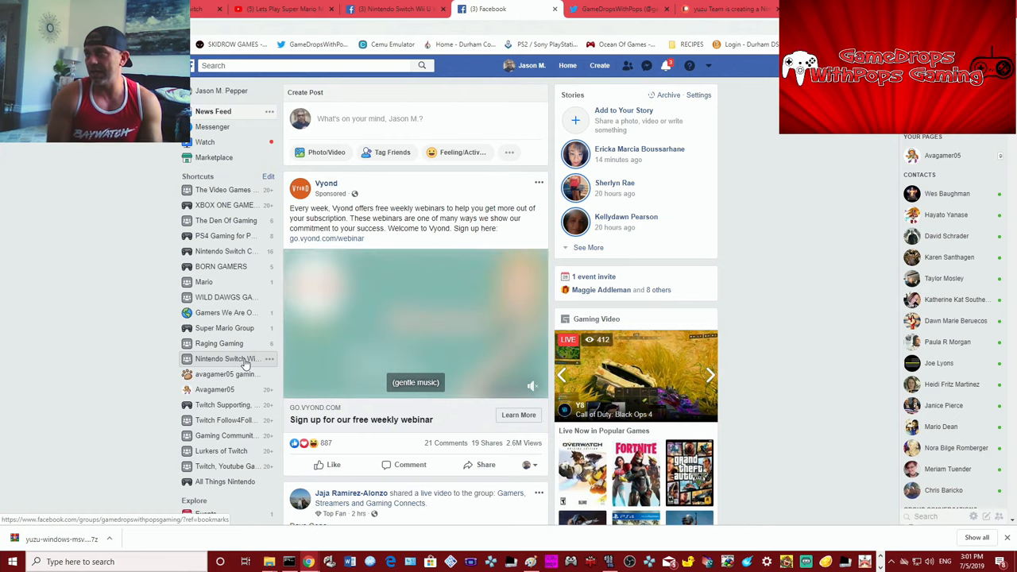
Show the Nintendo Switch Wii U gaming group from Facebook's Shortcuts sidebar
{"action": "left_click", "coordinate": [226, 359]}
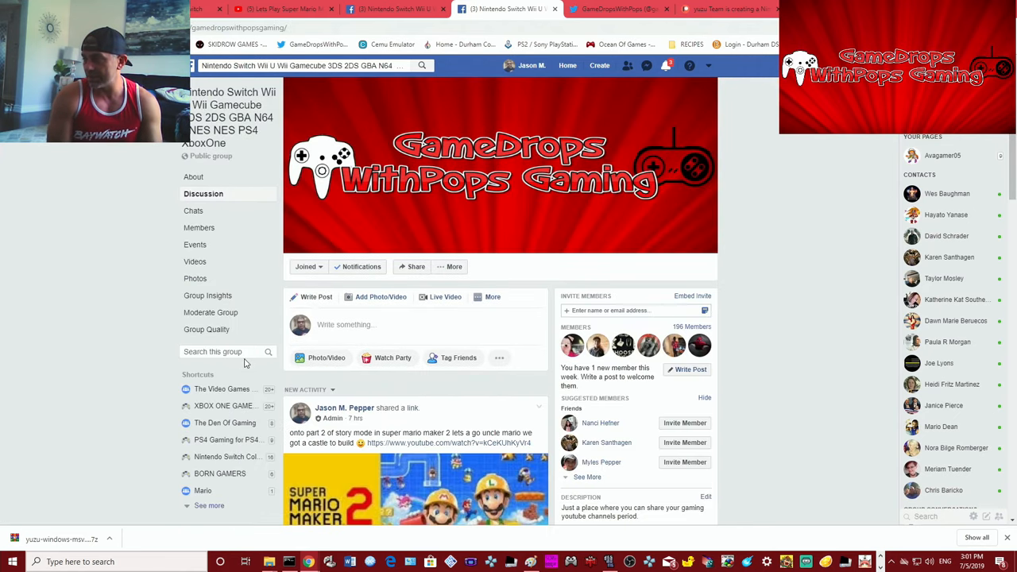